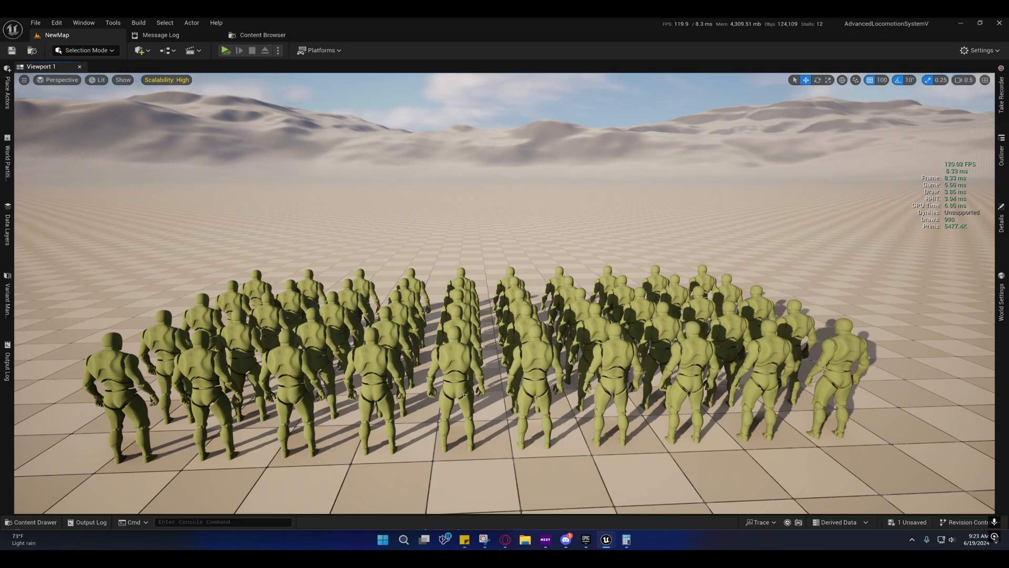
mouse_move(196, 208)
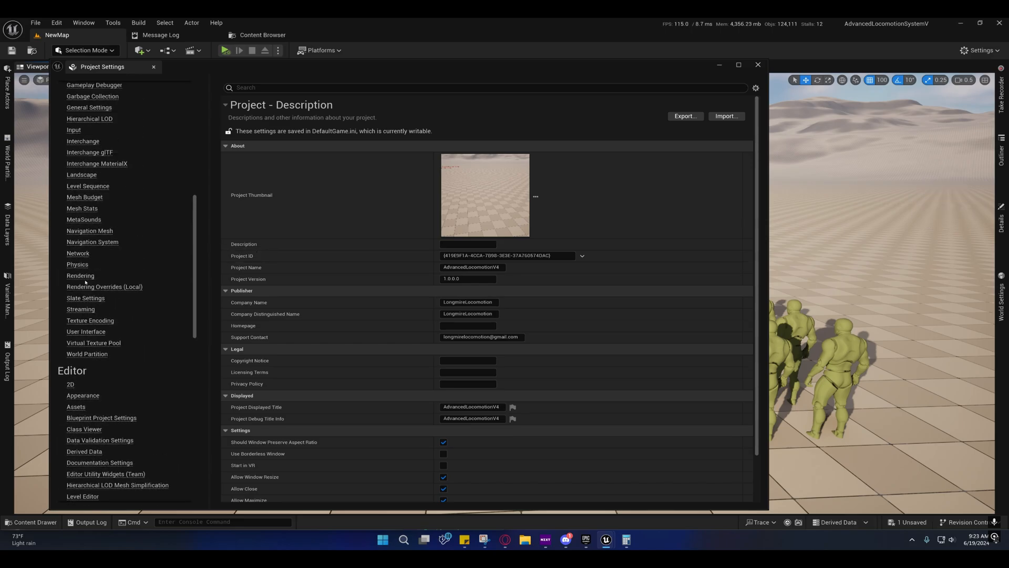
Review the Rendering section's Lumen, shadow and ray tracing options in Project Settings
left_click(80, 276)
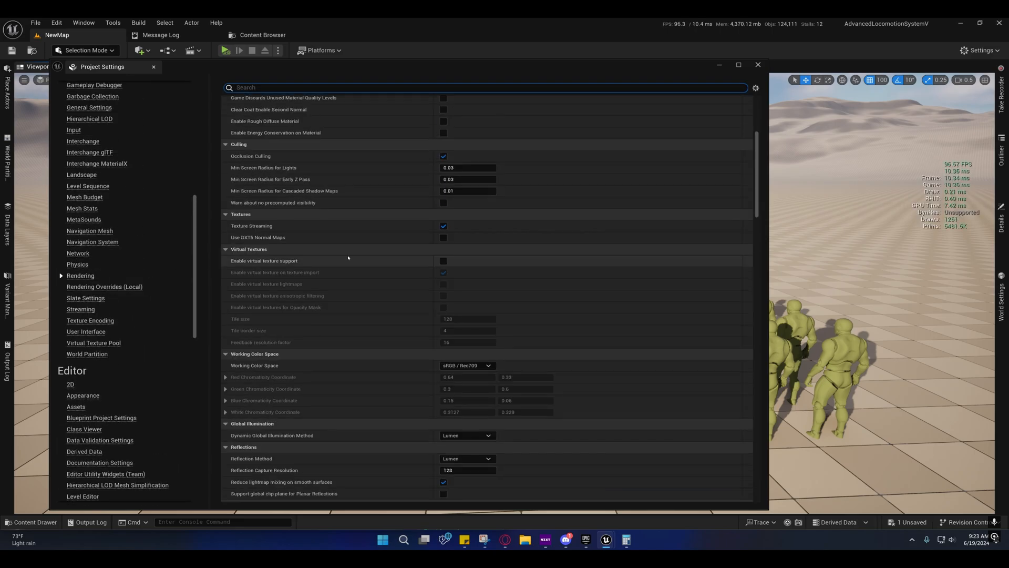
scroll("down", 3)
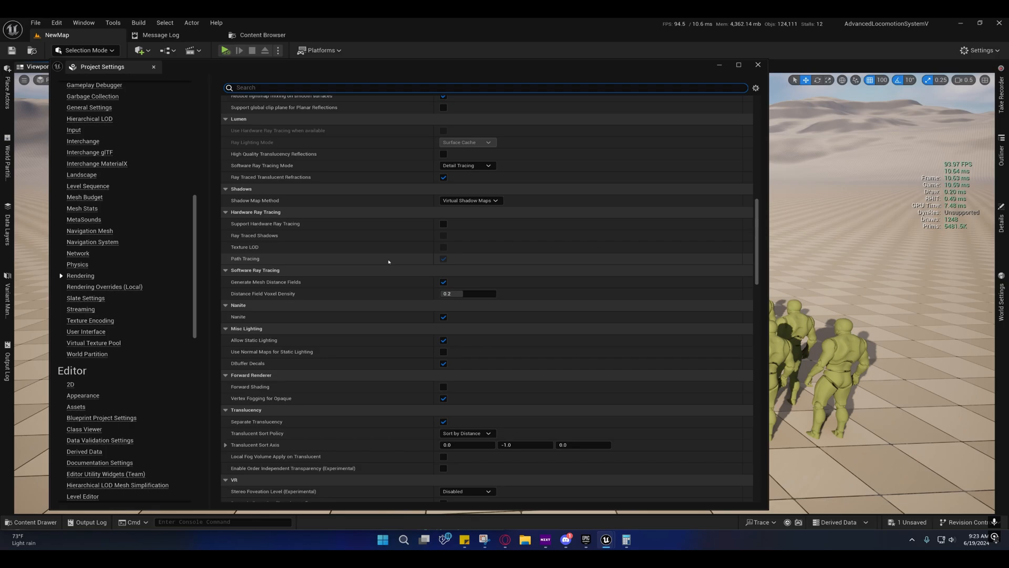
scroll("down", 3)
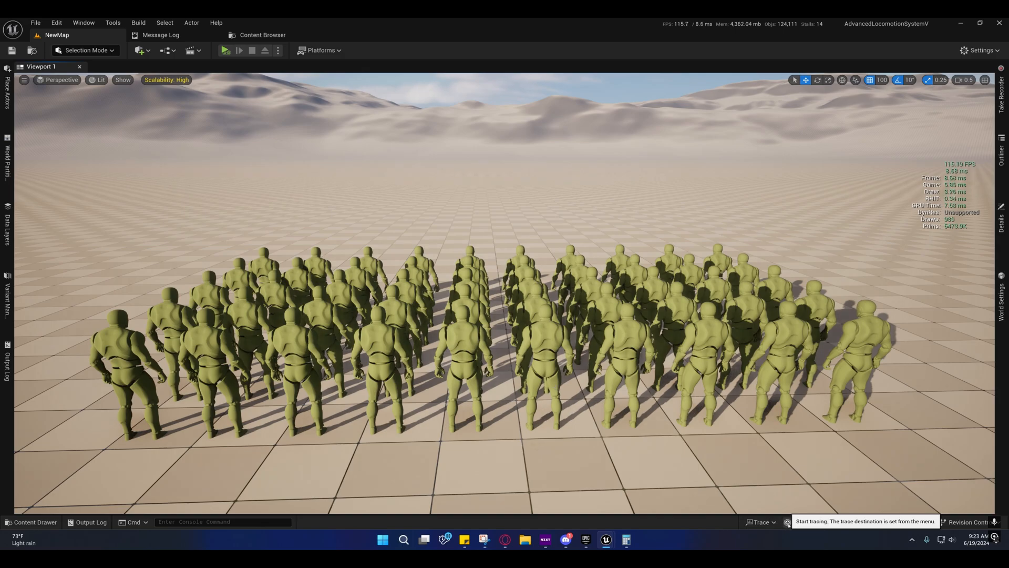
Start a performance trace of the ALS crowd and simulate the level
left_click(786, 523)
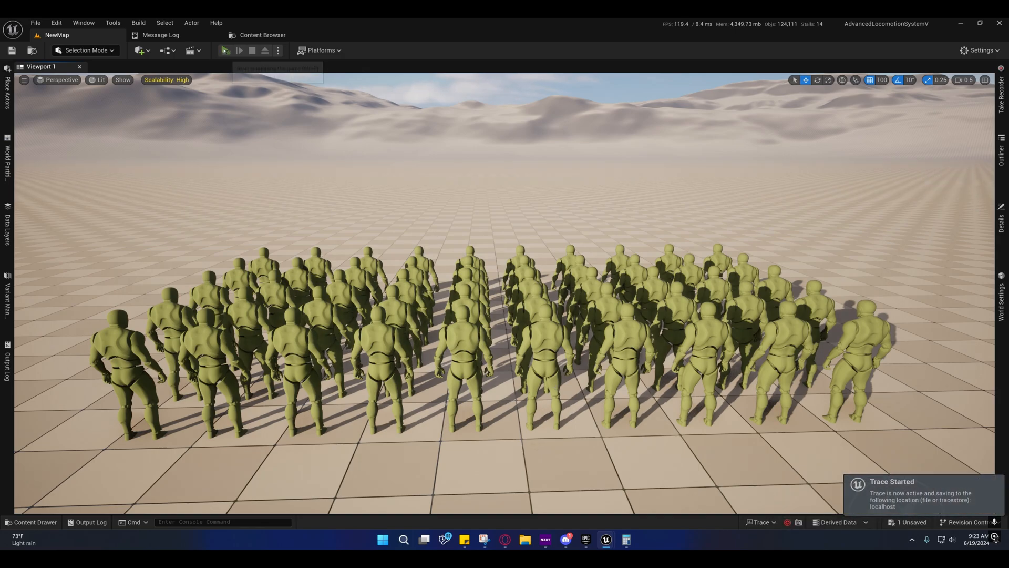
left_click(227, 51)
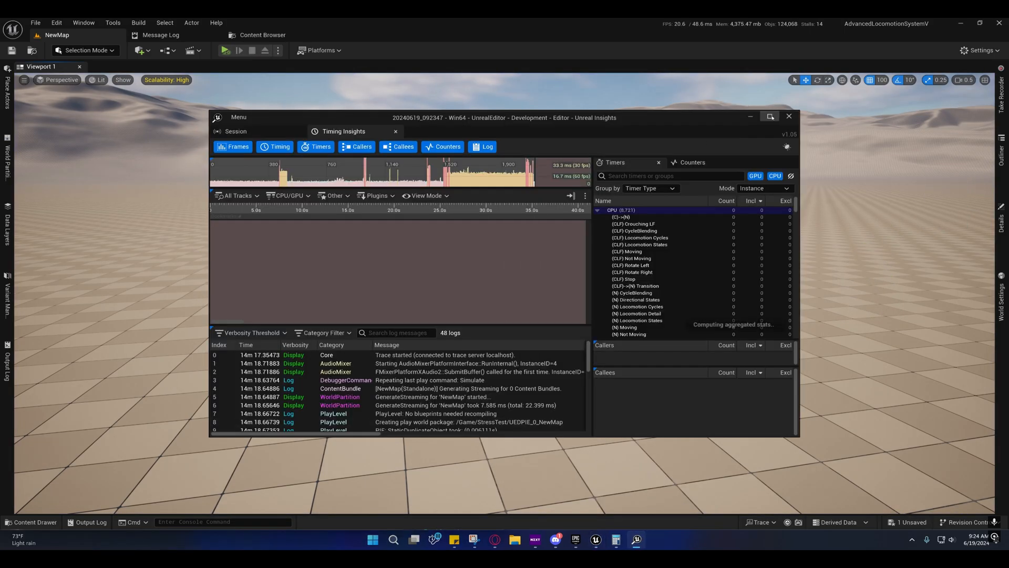
Maximize the ALS trace window so its CPU timers list fills the screen
left_click(770, 117)
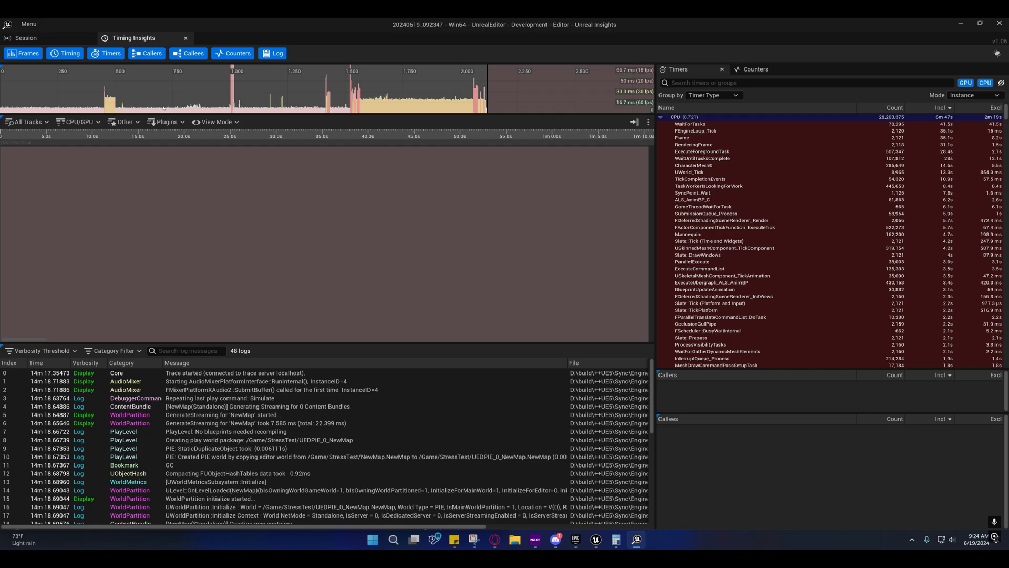
mouse_move(154, 109)
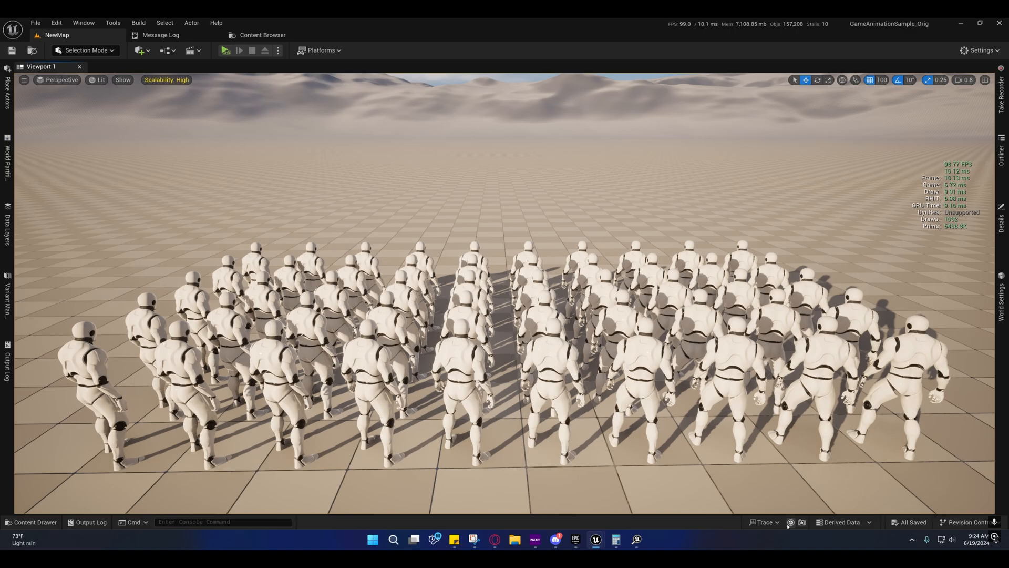
Start a trace of the Game Animation Sample crowd and simulate the level
left_click(764, 522)
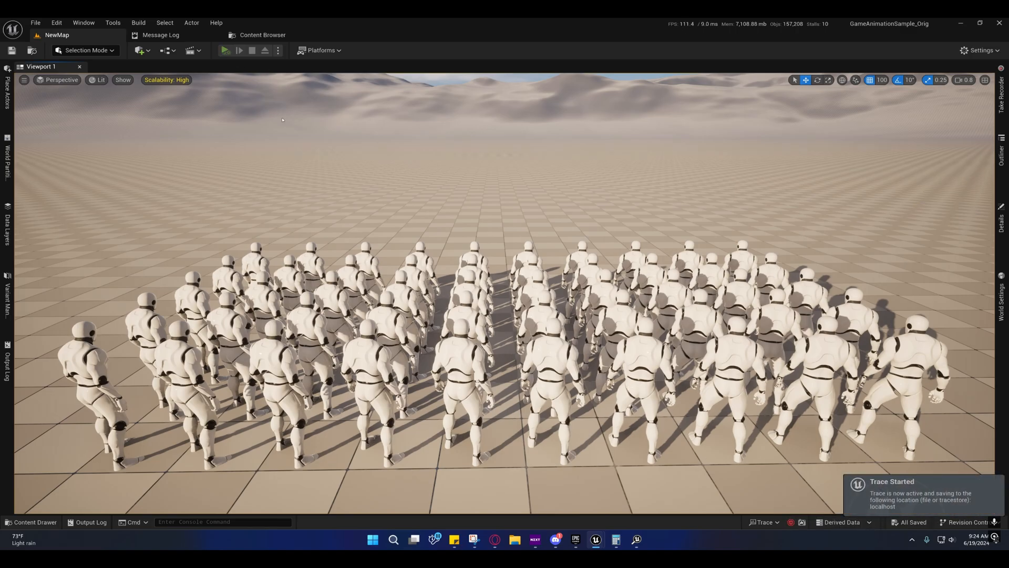
left_click(225, 50)
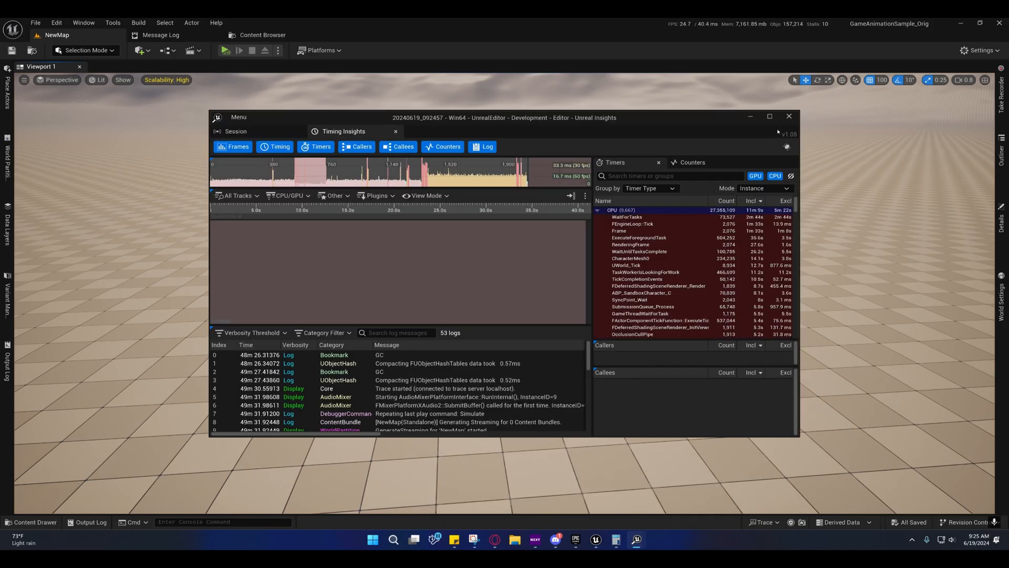
Snap the Game Animation Sample trace window to half the screen beside the ALS trace
left_click(769, 117)
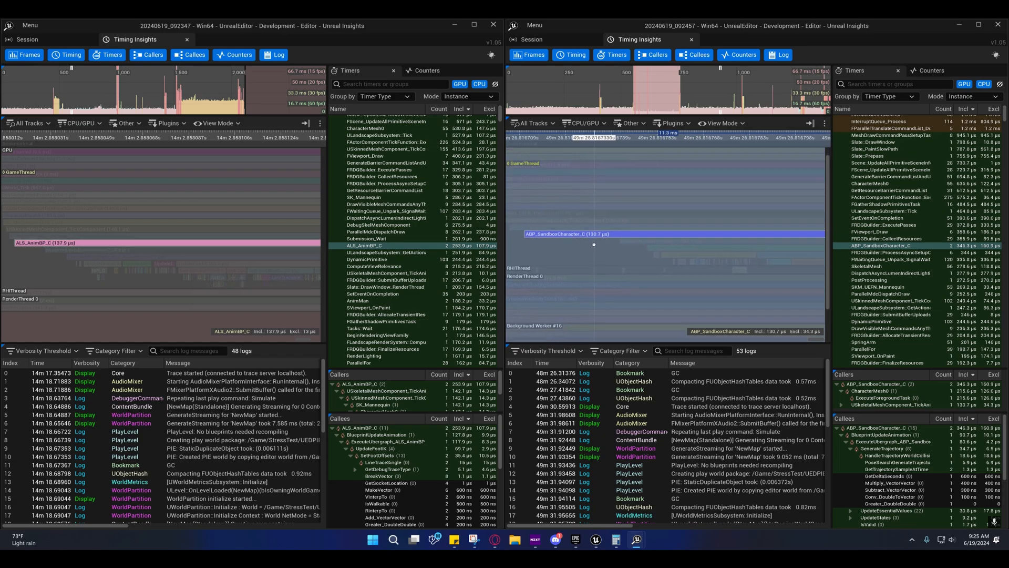
mouse_move(593, 233)
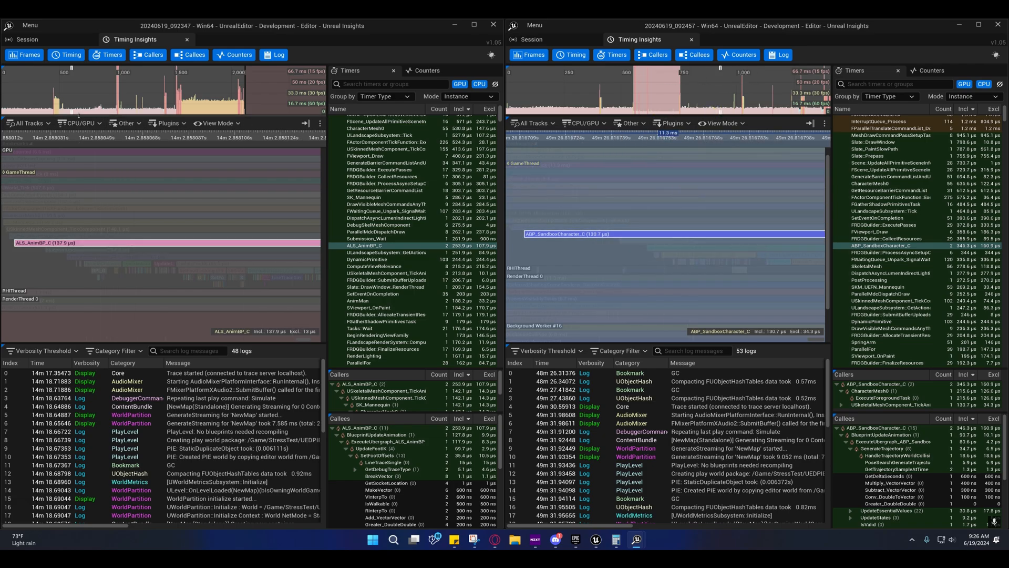
mouse_move(306, 159)
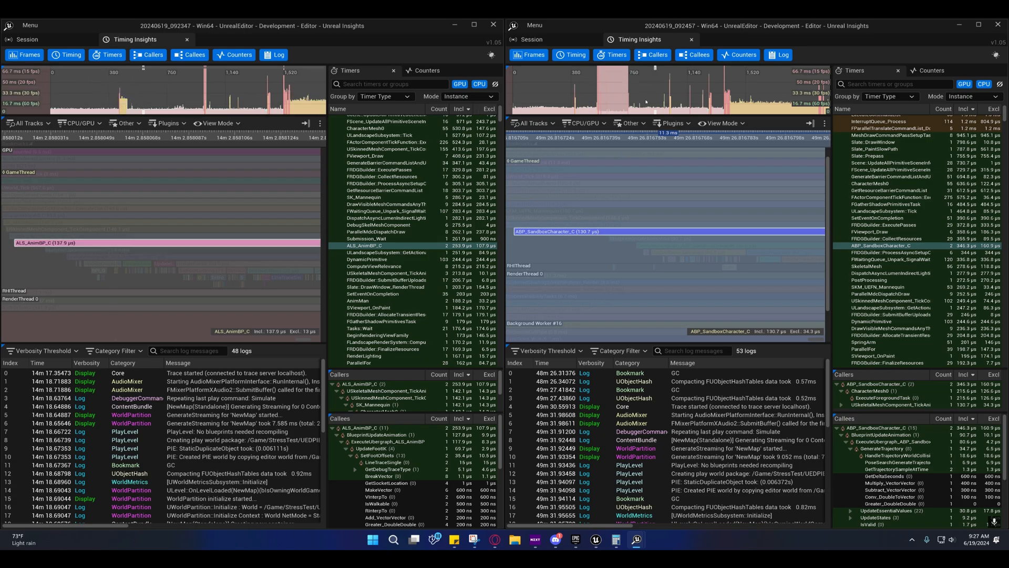
mouse_move(136, 112)
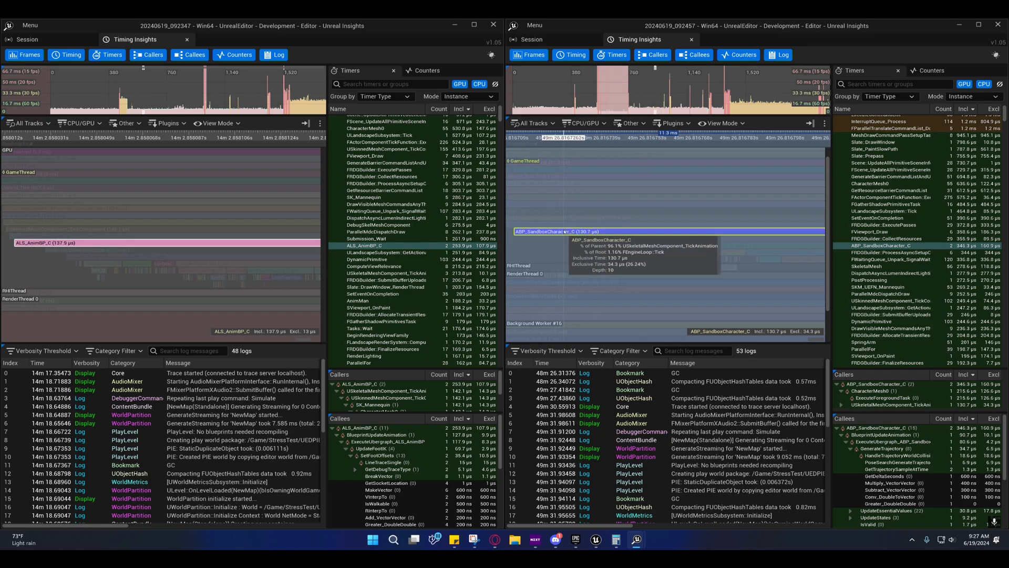
mouse_move(557, 256)
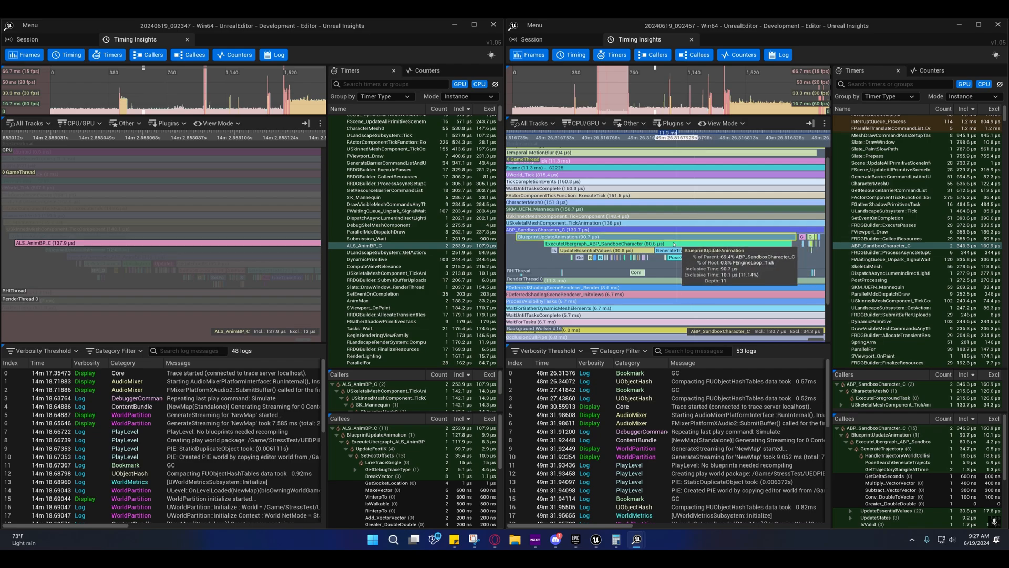
mouse_move(595, 251)
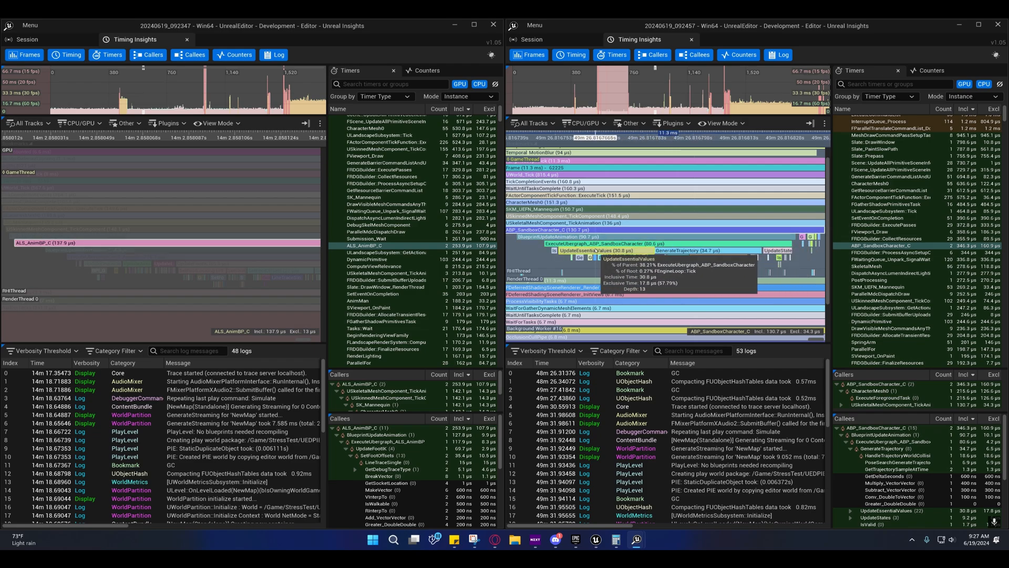